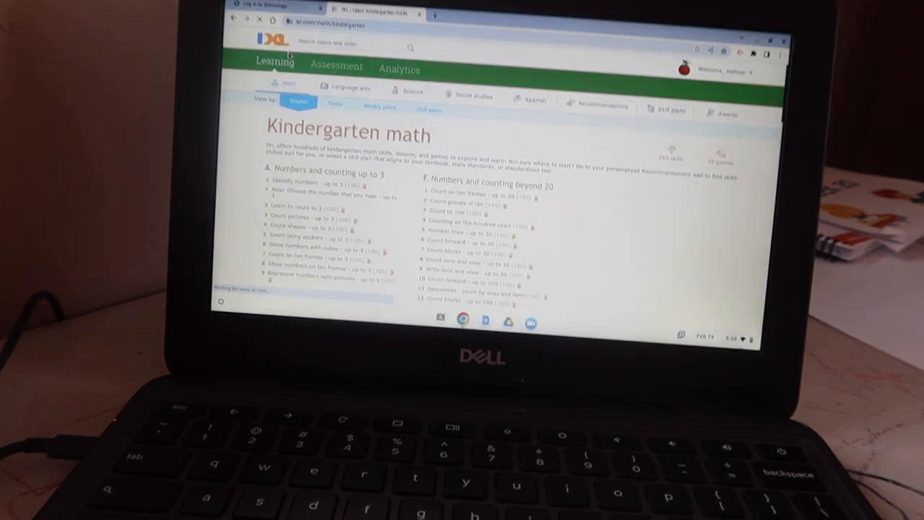
Browse the Kindergarten math skills, then switch to the First grade math skill list
scroll("down", 3)
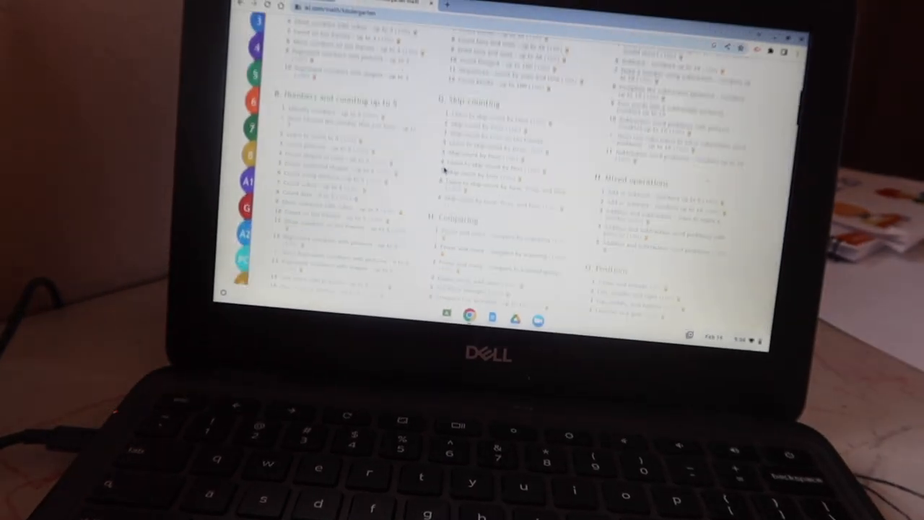
scroll("up", 3)
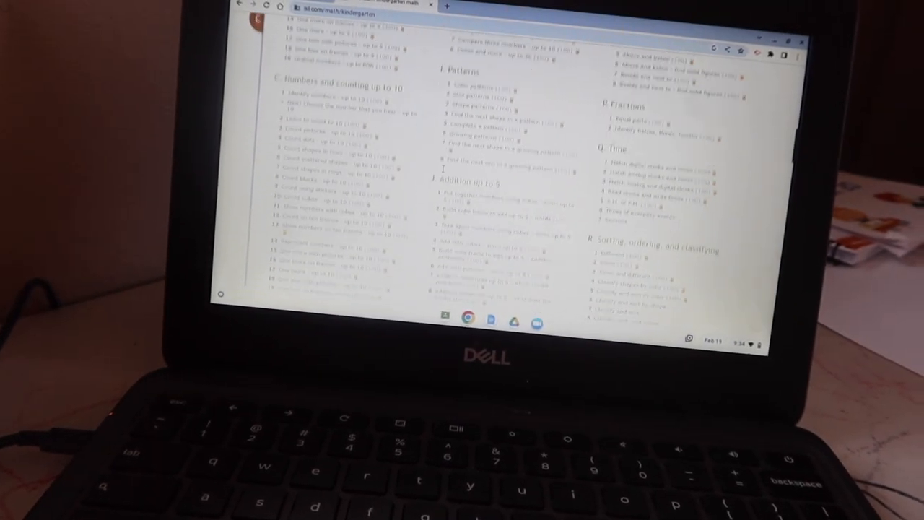
scroll("down", 3)
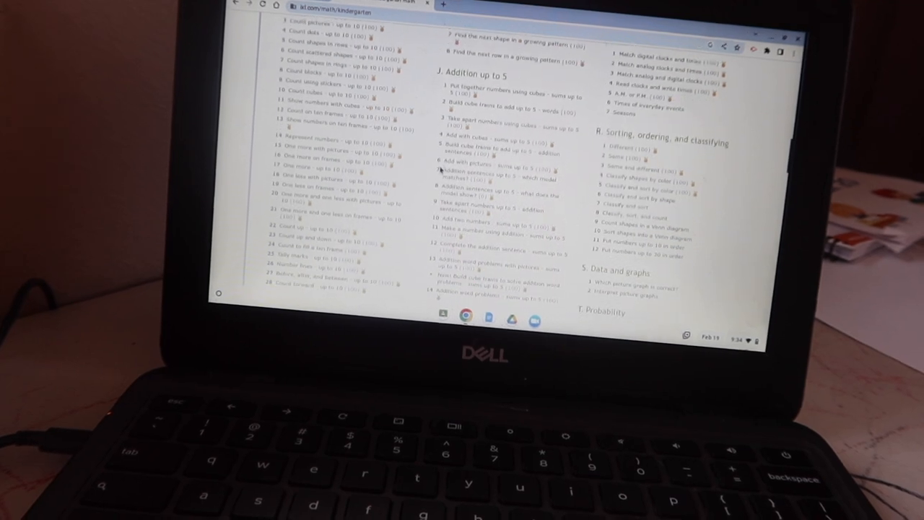
scroll("down", 3)
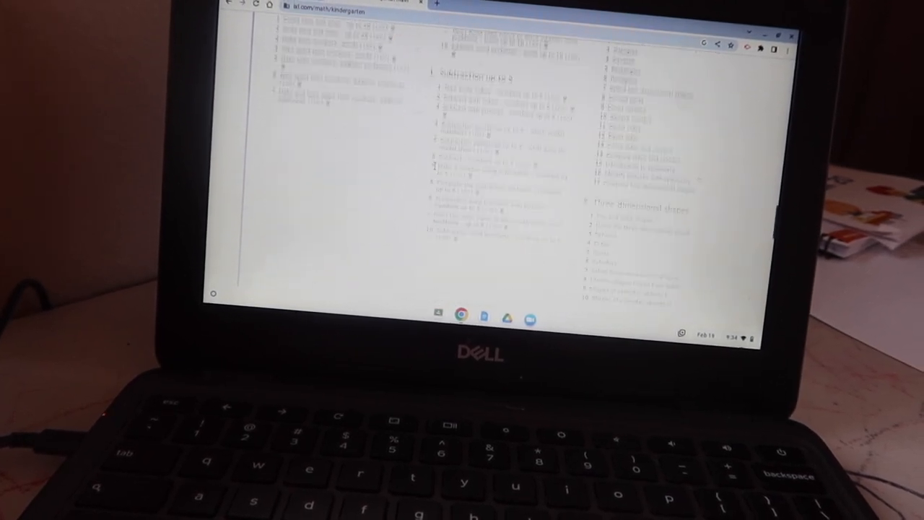
scroll("up", 3)
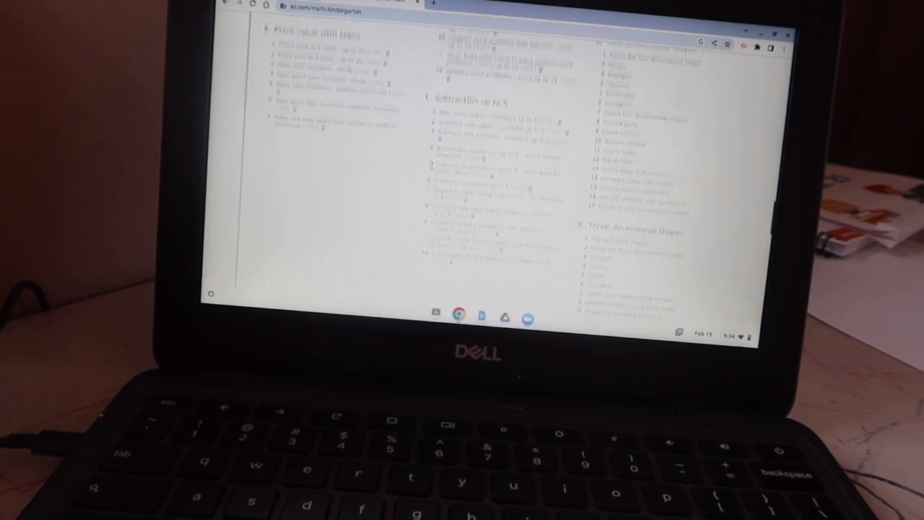
scroll("down", 3)
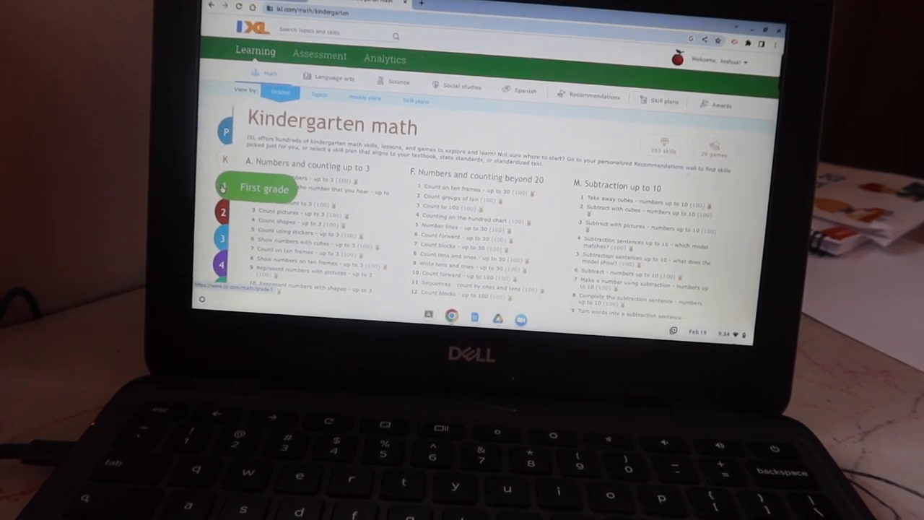
left_click(263, 189)
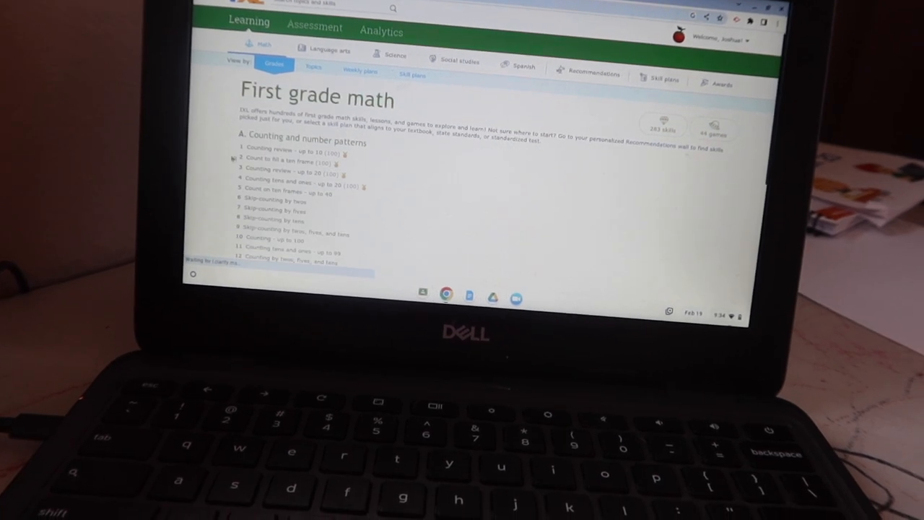
scroll("down", 3)
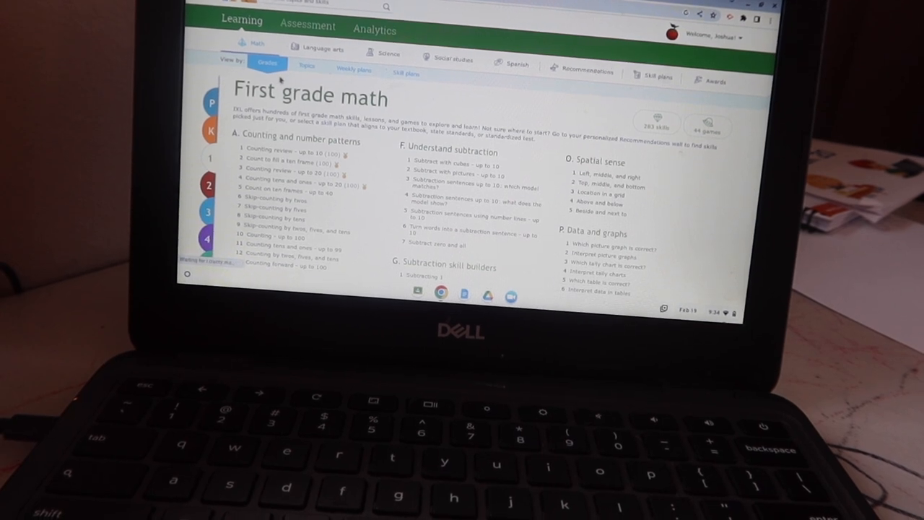
Show Kindergarten language arts and preview 'Read along about science and nature' under Reading strategies
left_click(322, 49)
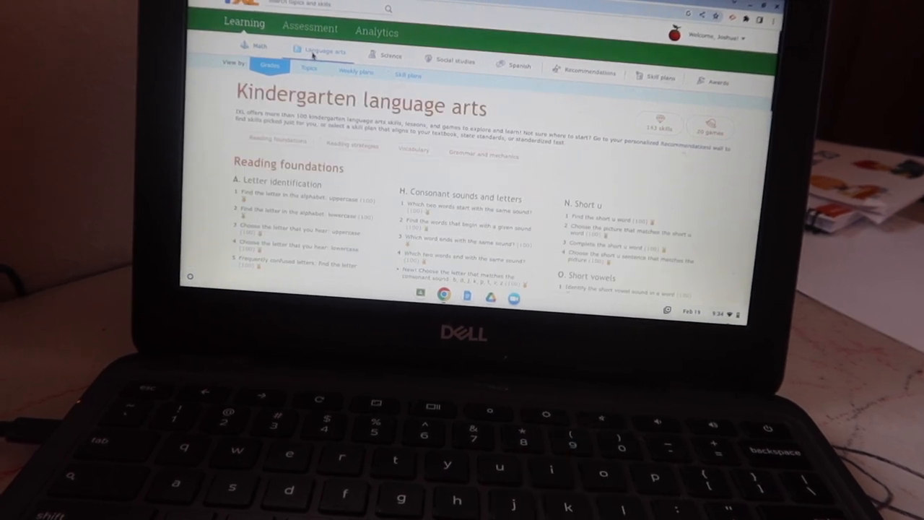
scroll("down", 3)
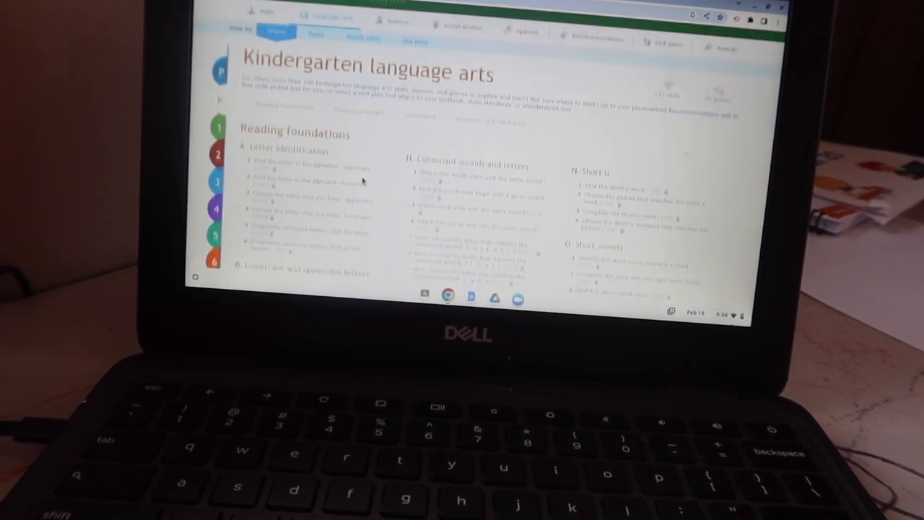
scroll("down", 3)
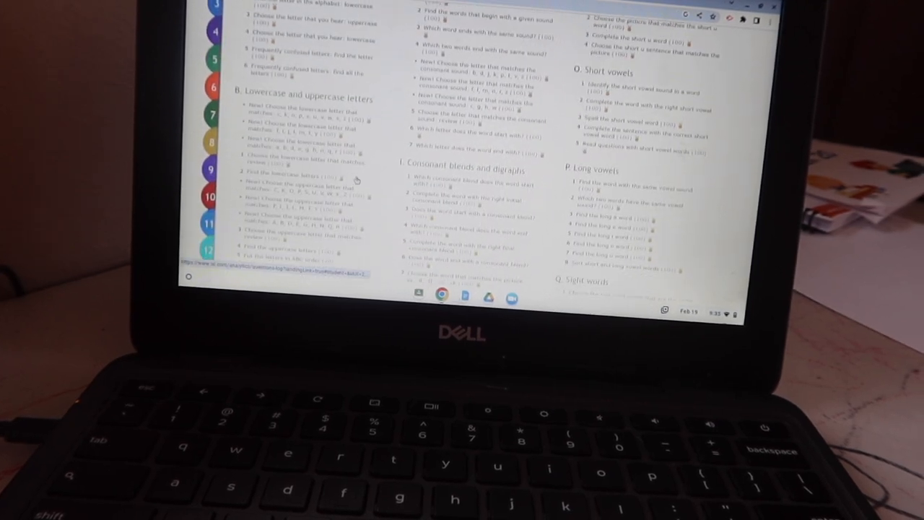
scroll("down", 3)
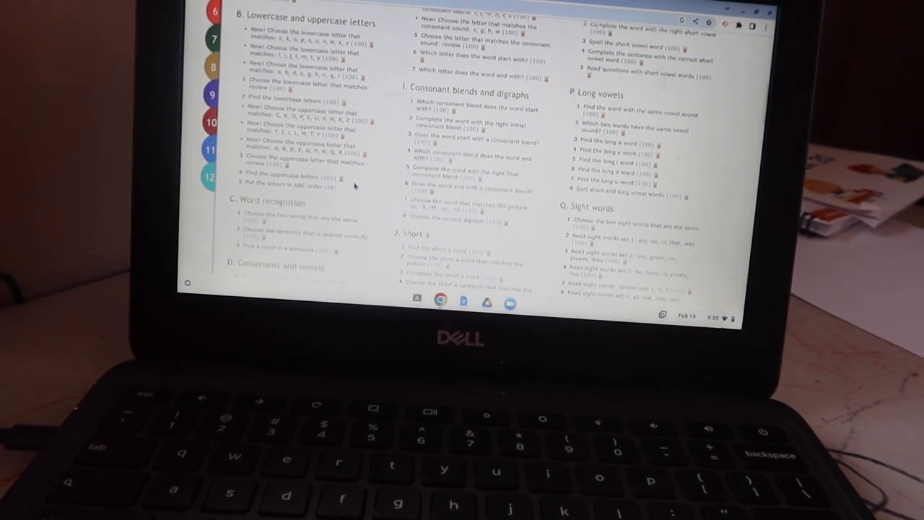
scroll("down", 3)
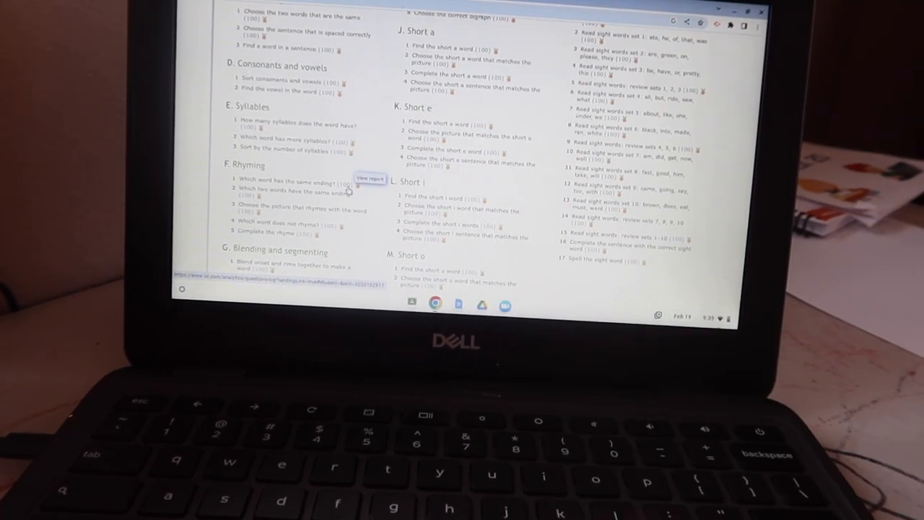
scroll("down", 3)
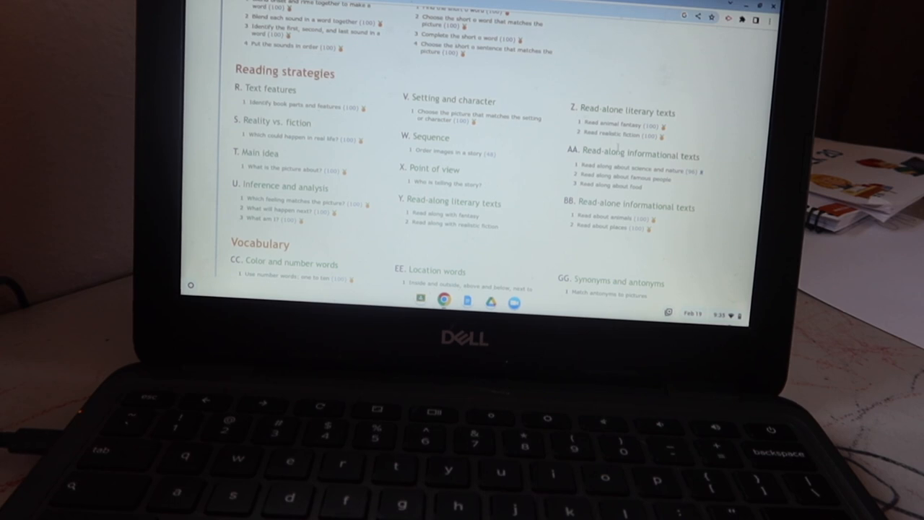
left_click(617, 134)
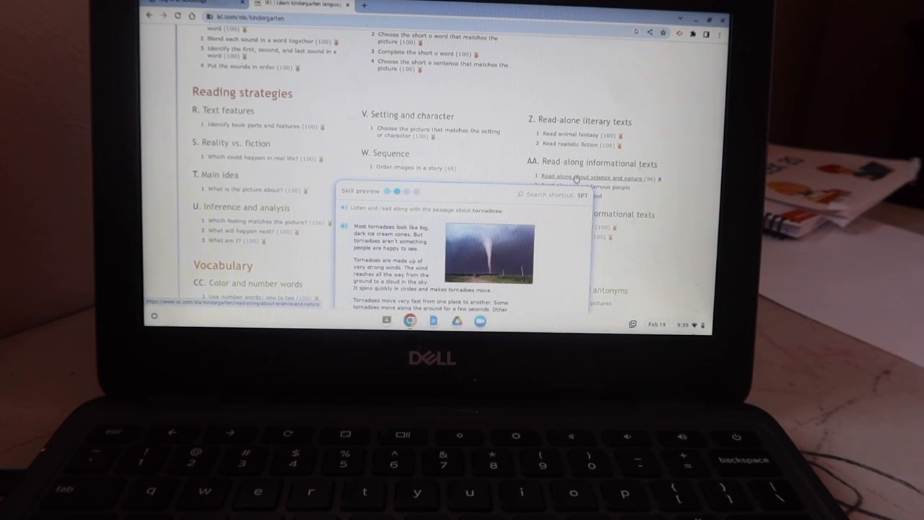
Dismiss the tornado passage Skill preview popup
left_click(592, 177)
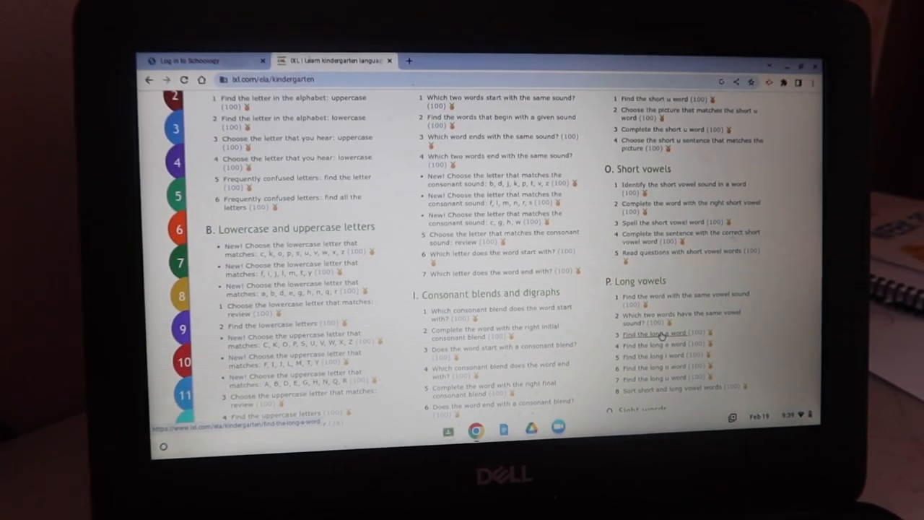
Scroll to the top and sign out through the Welcome account menu
scroll("up", 3)
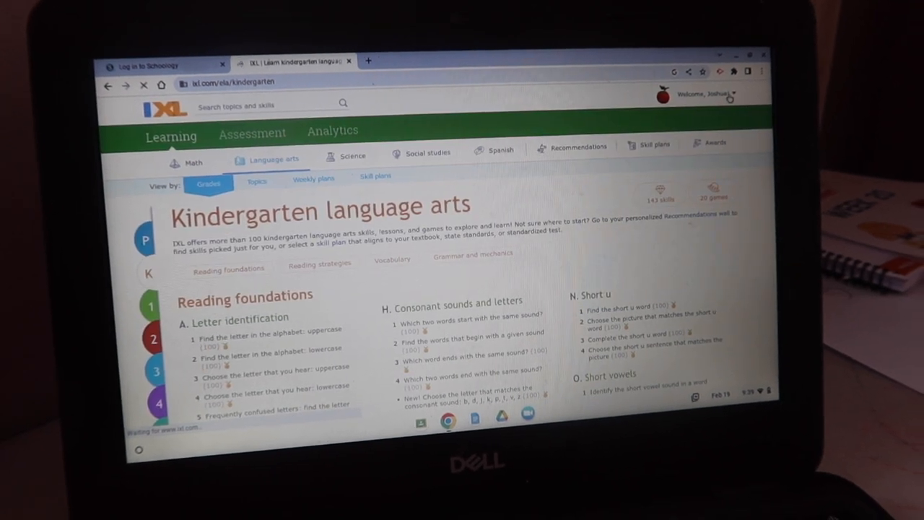
left_click(711, 94)
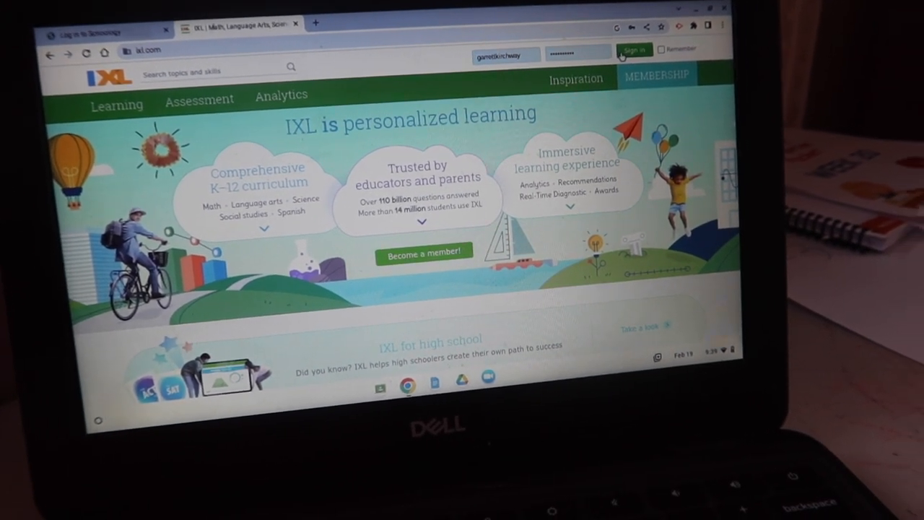
Sign in to the family account and choose the Parent profile
left_click(634, 49)
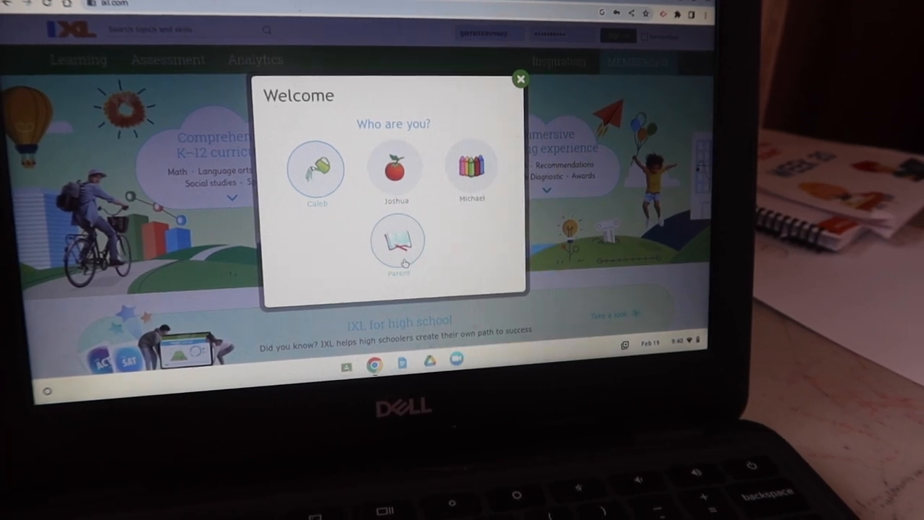
left_click(399, 242)
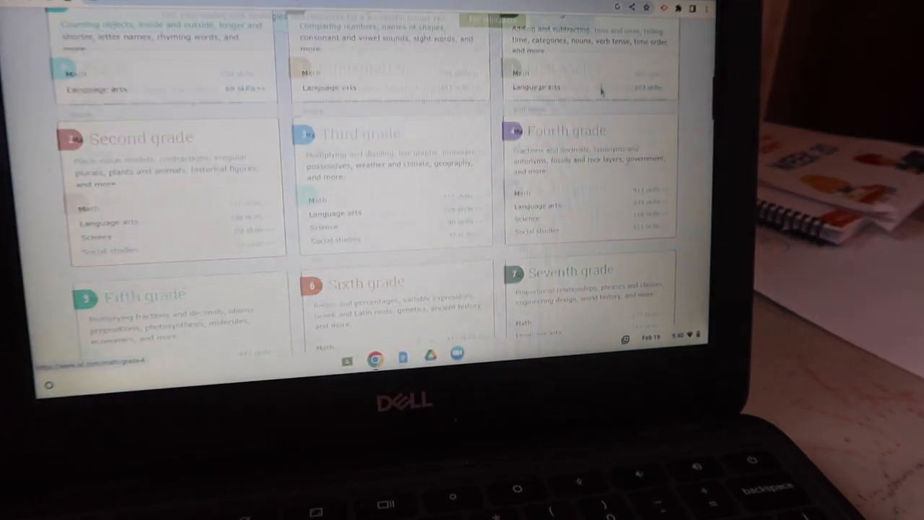
Scroll through the Pre-K math skill list
scroll("down", 3)
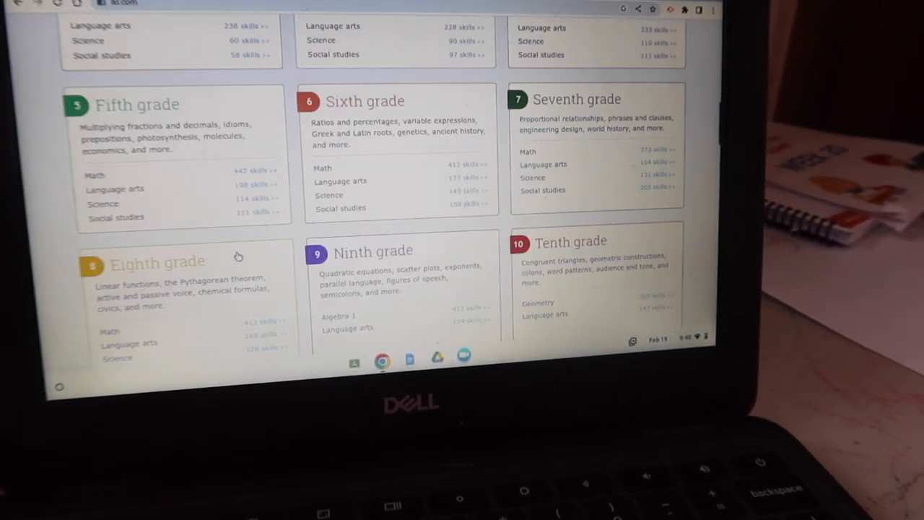
scroll("up", 3)
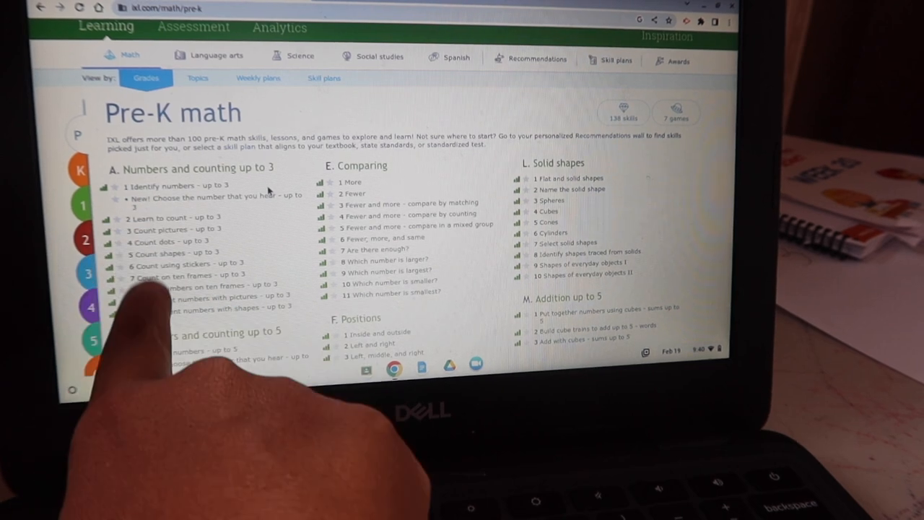
scroll("down", 3)
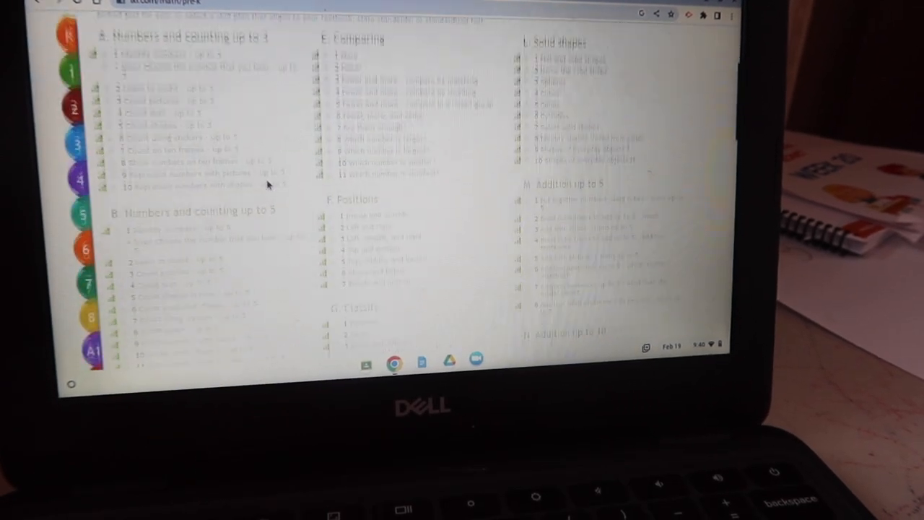
scroll("down", 3)
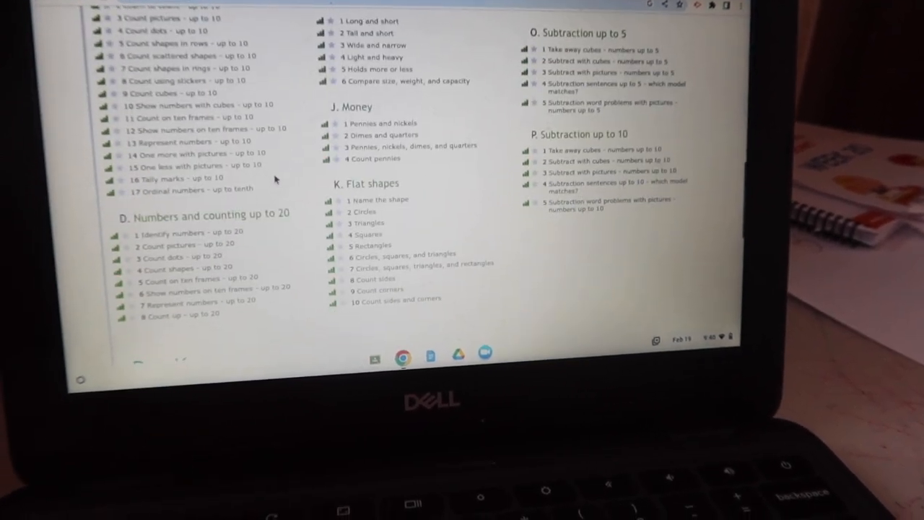
scroll("down", 3)
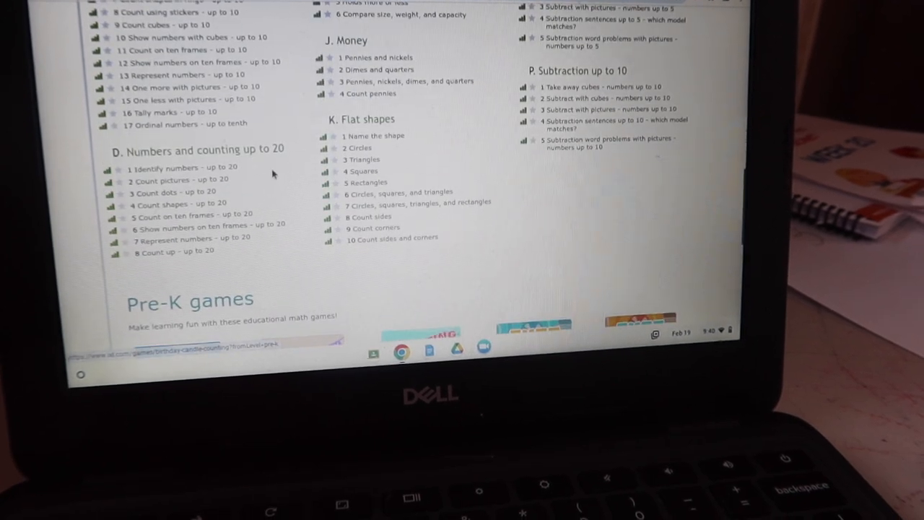
scroll("up", 3)
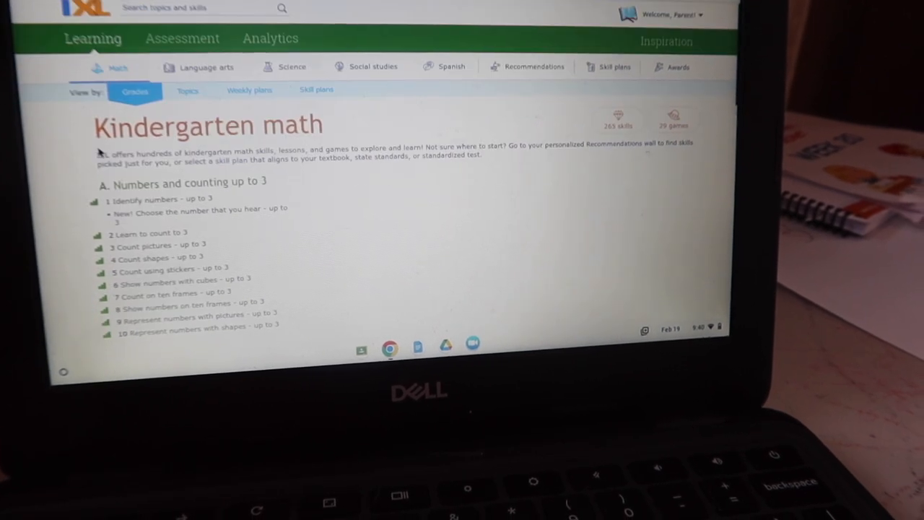
Scroll the Kindergarten math list to M.11 Subtraction word problems - numbers up to 10
scroll("down", 3)
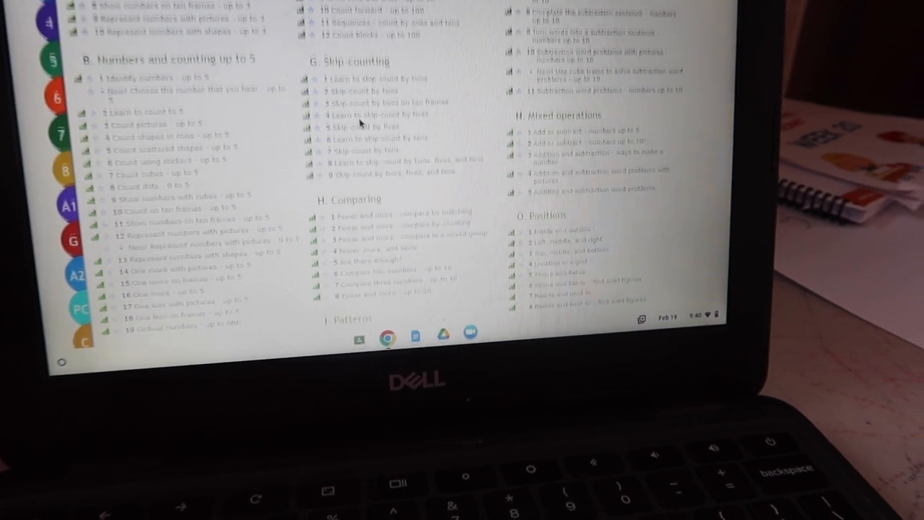
scroll("down", 3)
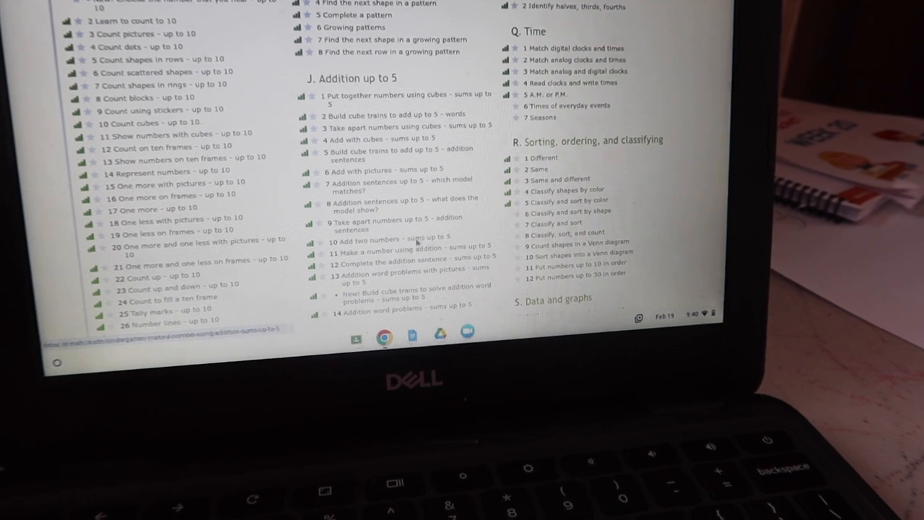
scroll("up", 3)
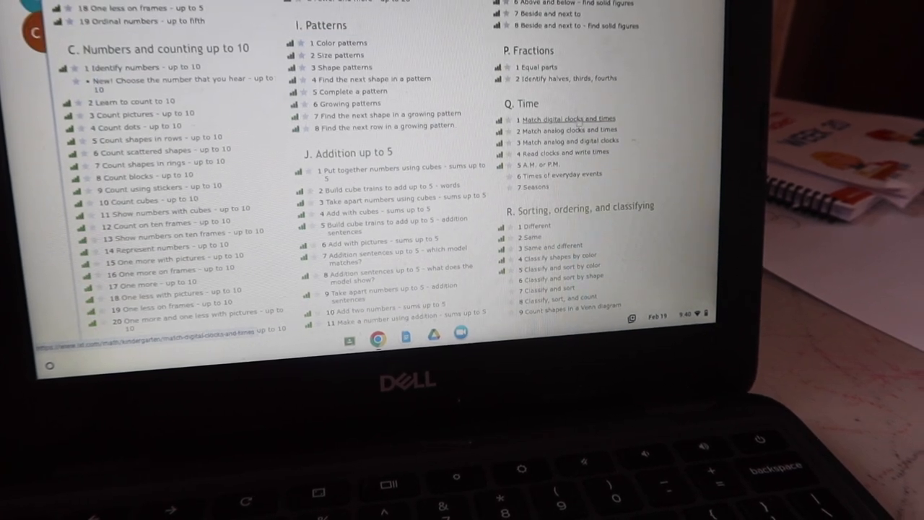
scroll("up", 3)
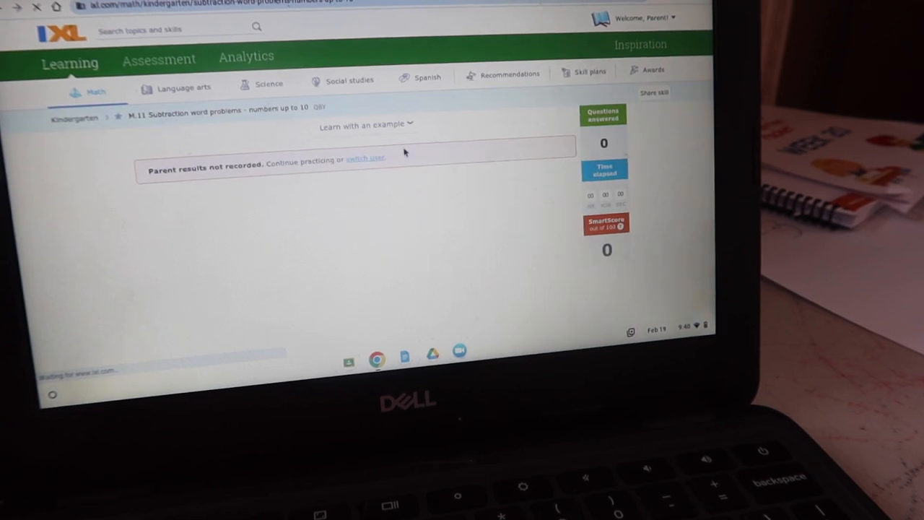
Scroll down and select the answer box for the kids-playing subtraction question
scroll("down", 3)
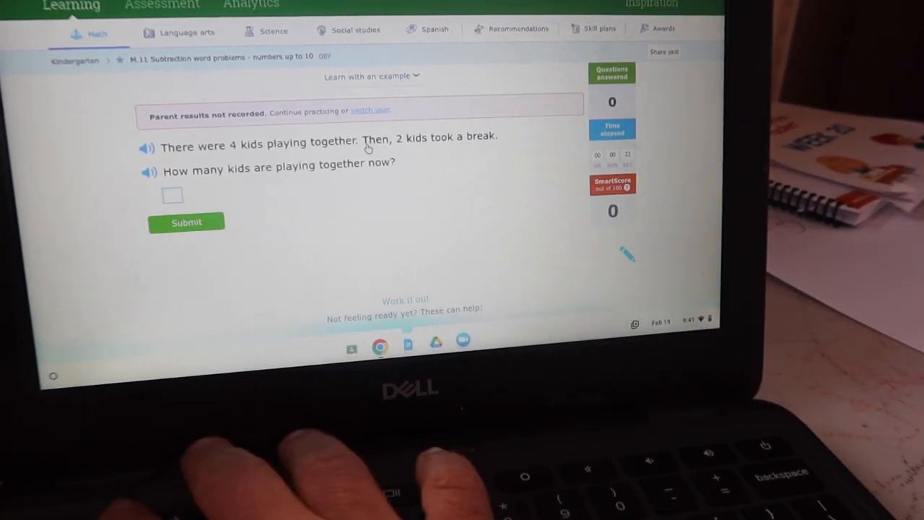
left_click(186, 222)
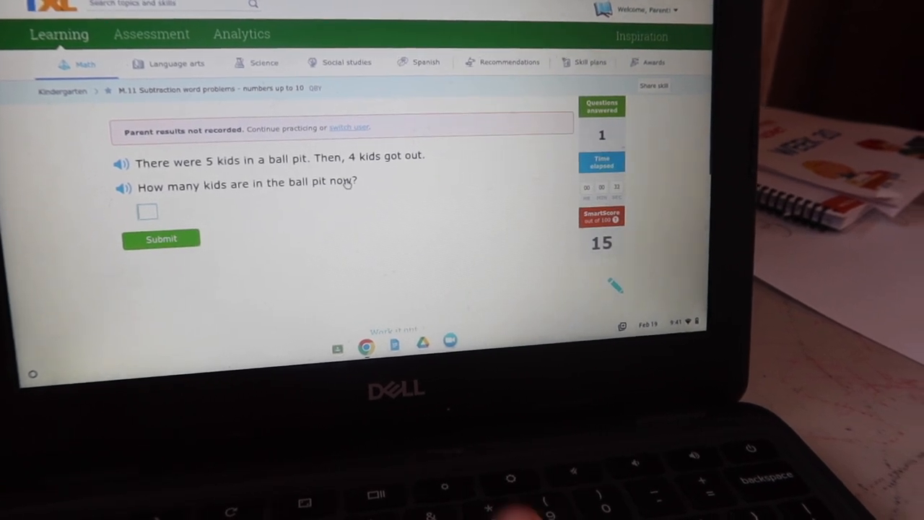
Submit the ball pit answer, read the explanation that 1 is correct, then open Language arts
left_click(161, 238)
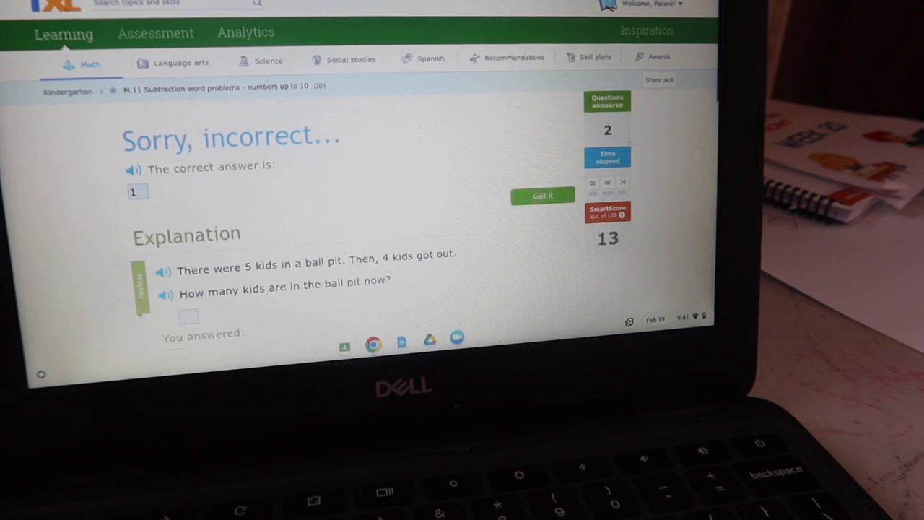
scroll("down", 3)
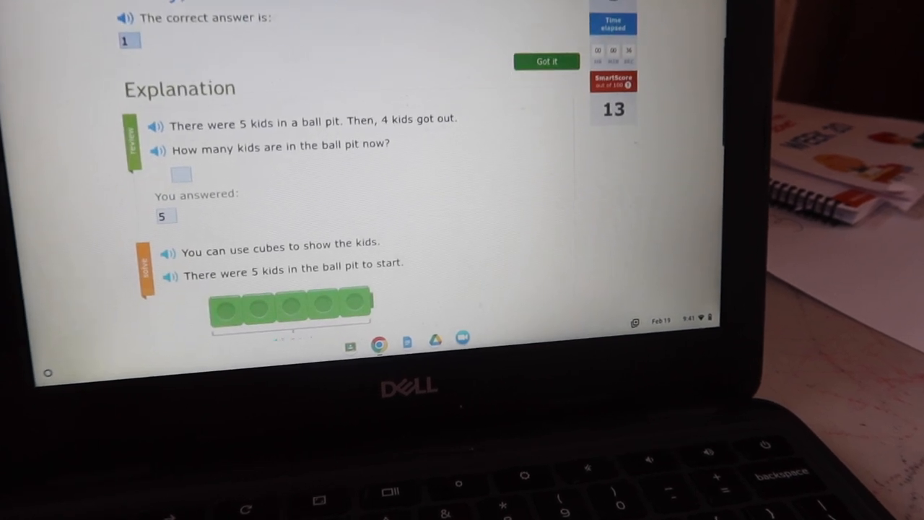
scroll("down", 3)
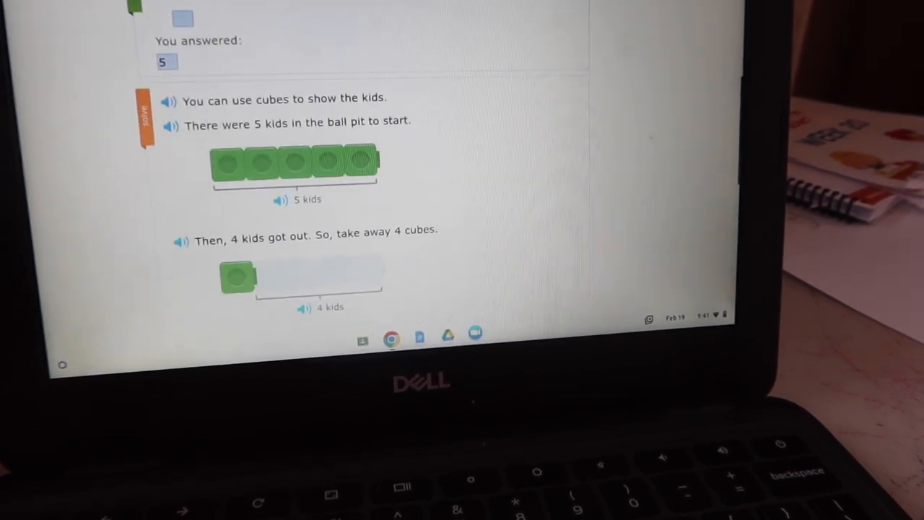
scroll("down", 3)
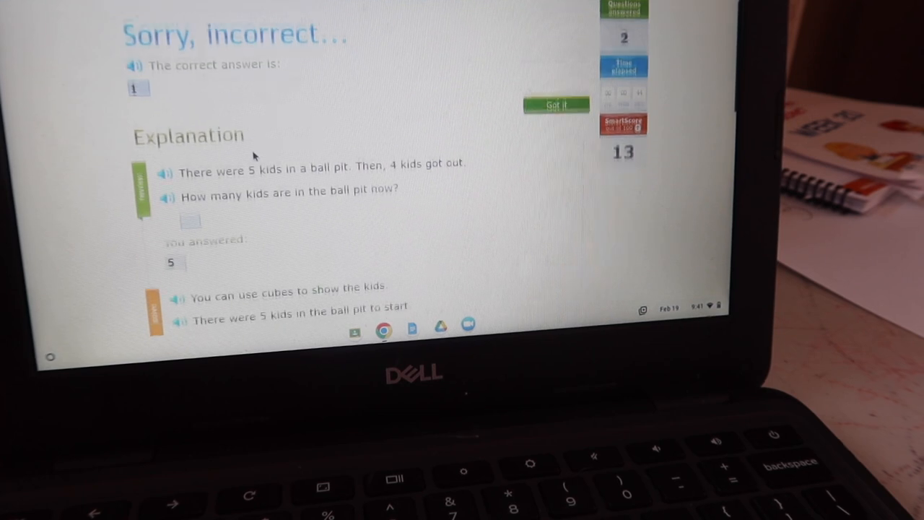
scroll("down", 3)
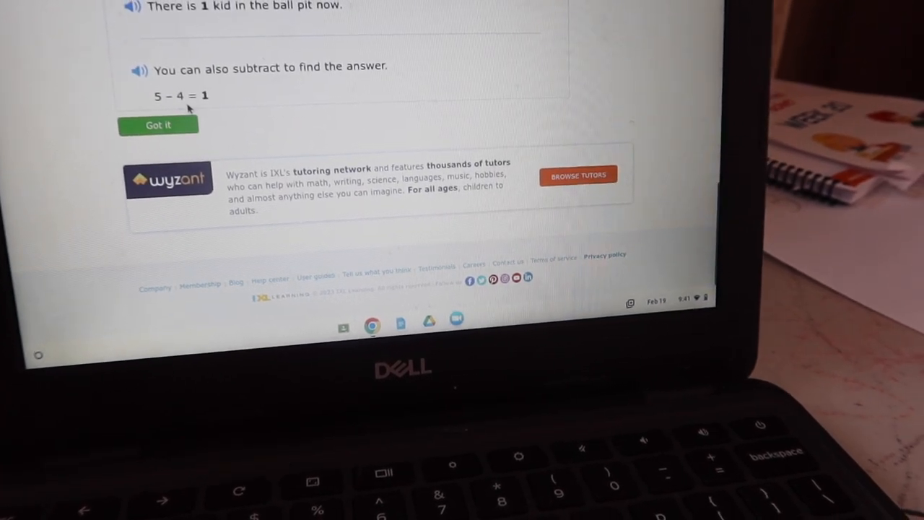
left_click(158, 125)
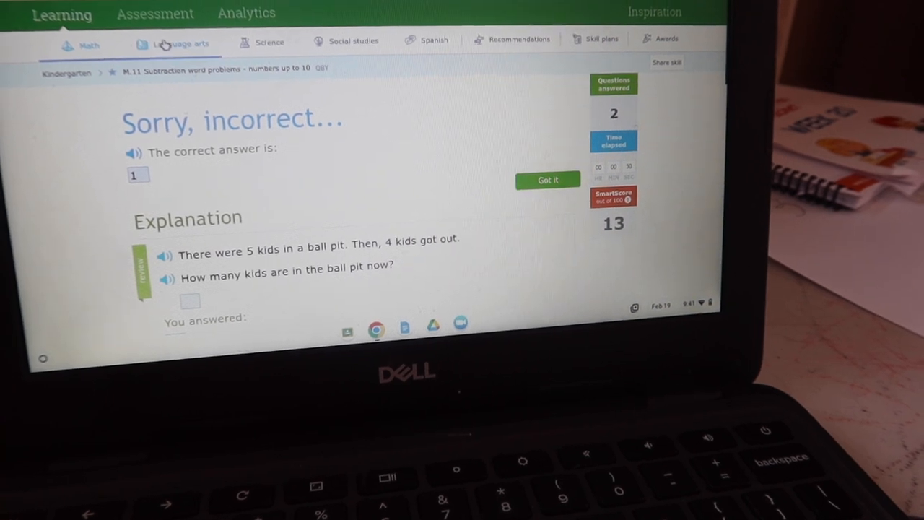
left_click(179, 43)
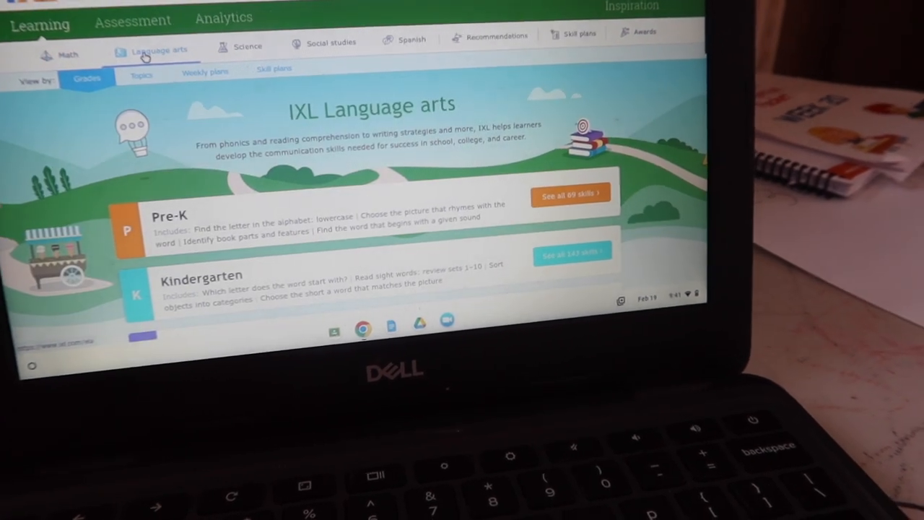